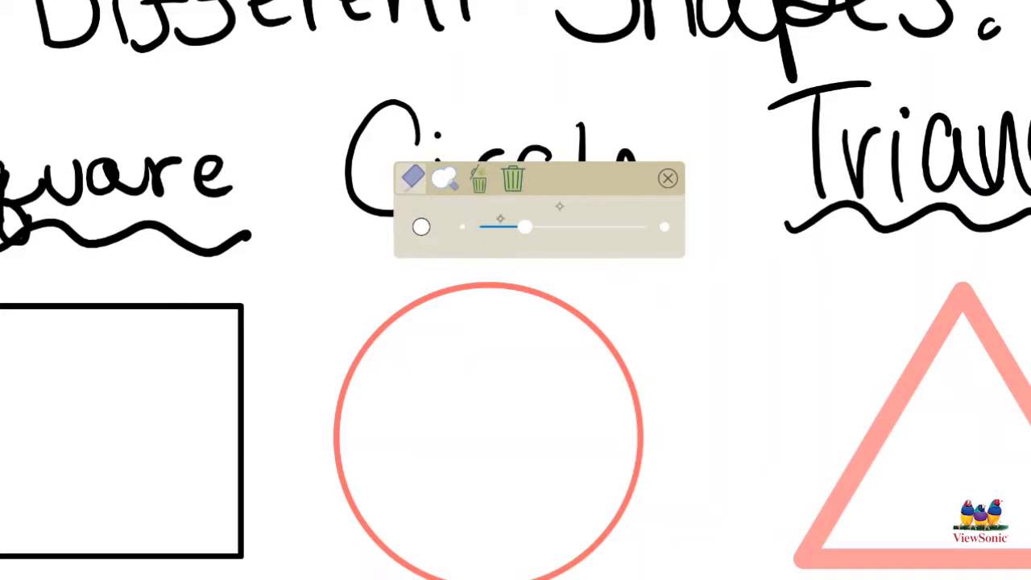
Drag the eraser size slider right in two moves to enlarge the eraser
drag(524, 225, 582, 227)
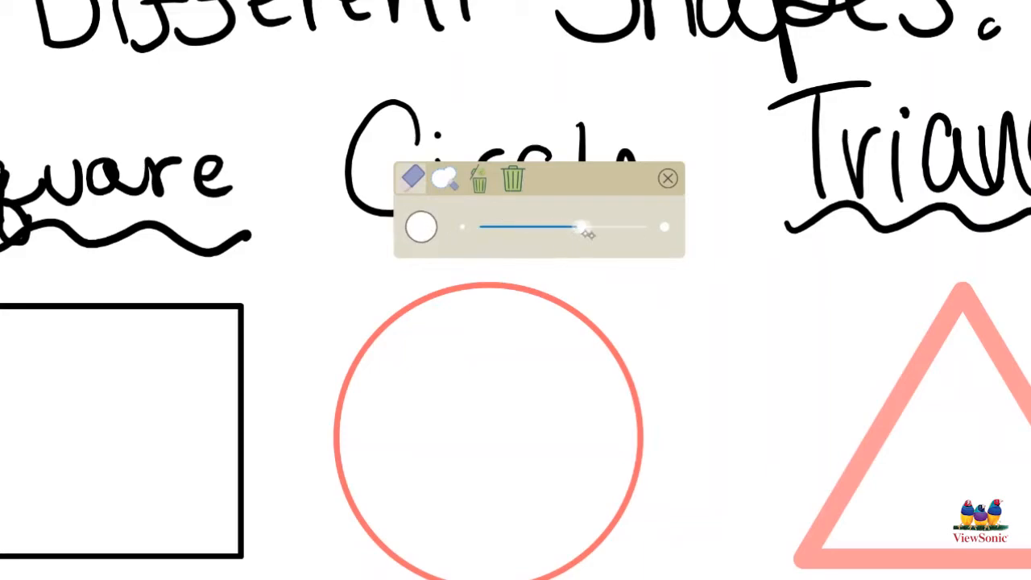
drag(584, 225, 616, 226)
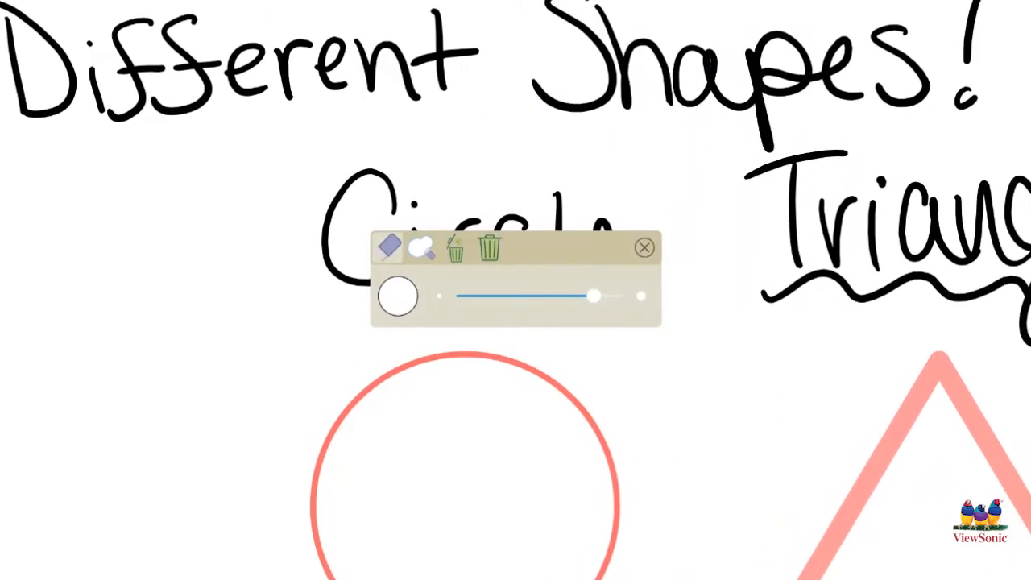
mouse_move(422, 266)
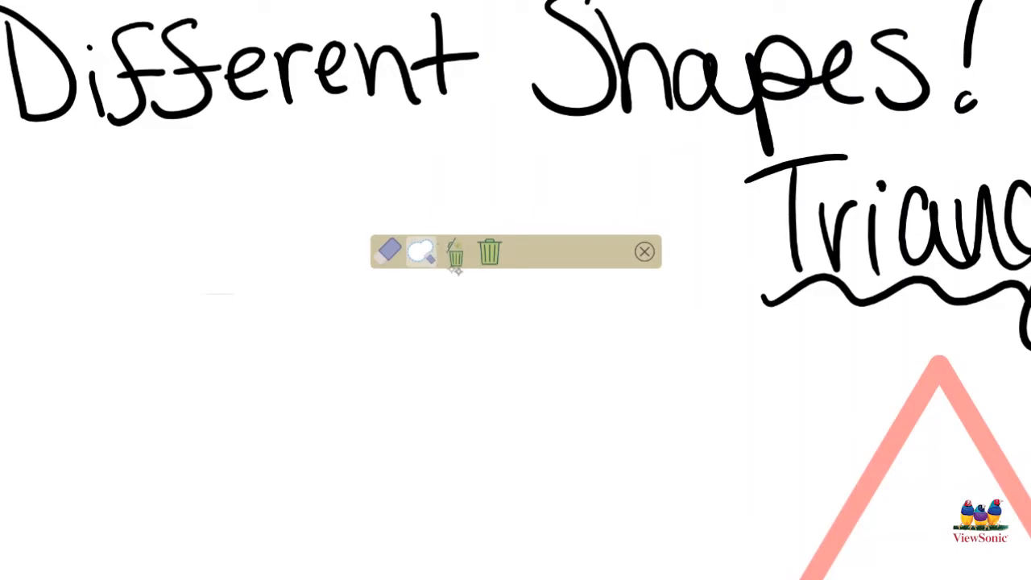
mouse_move(455, 254)
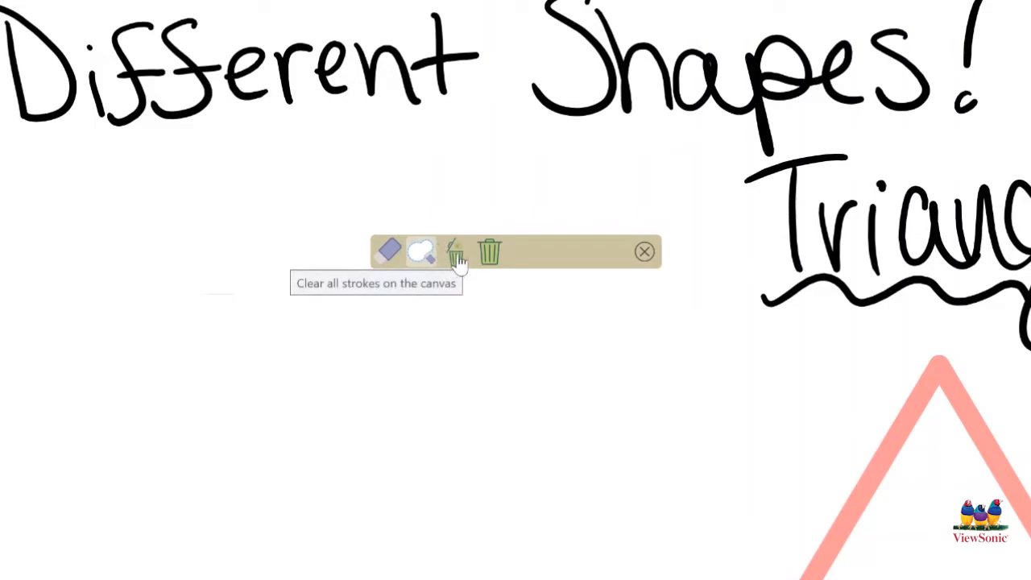
click(455, 252)
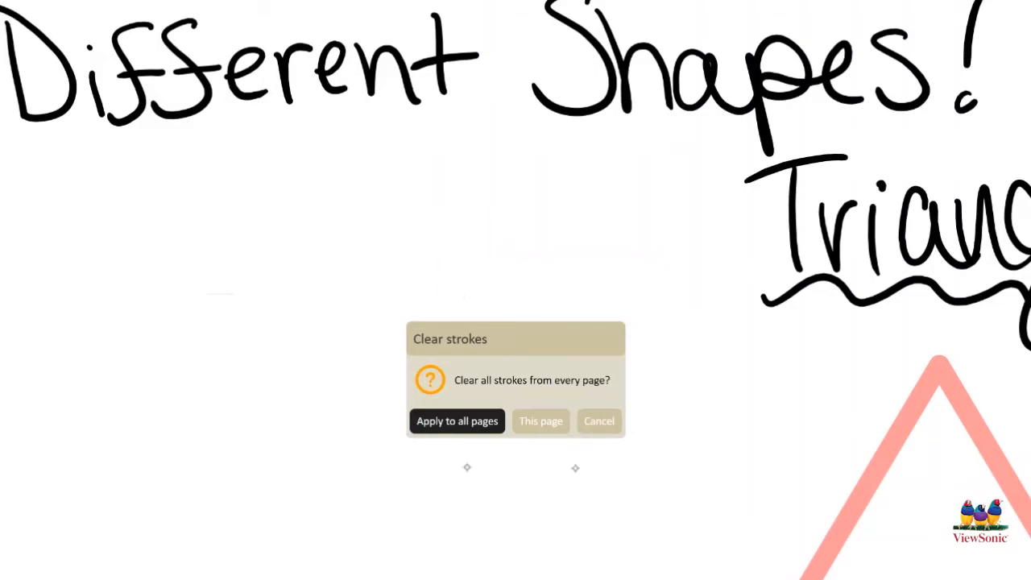
click(541, 421)
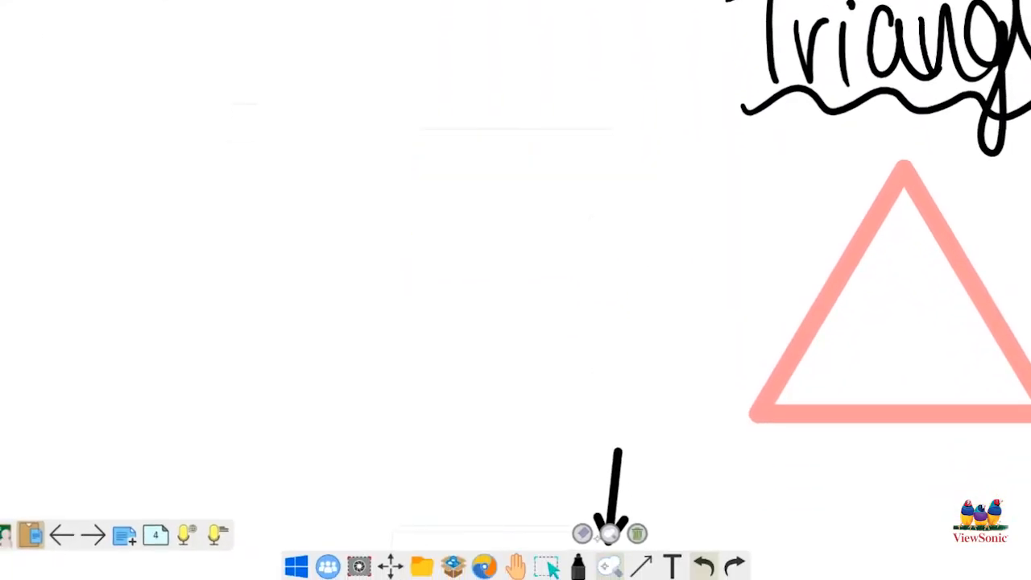